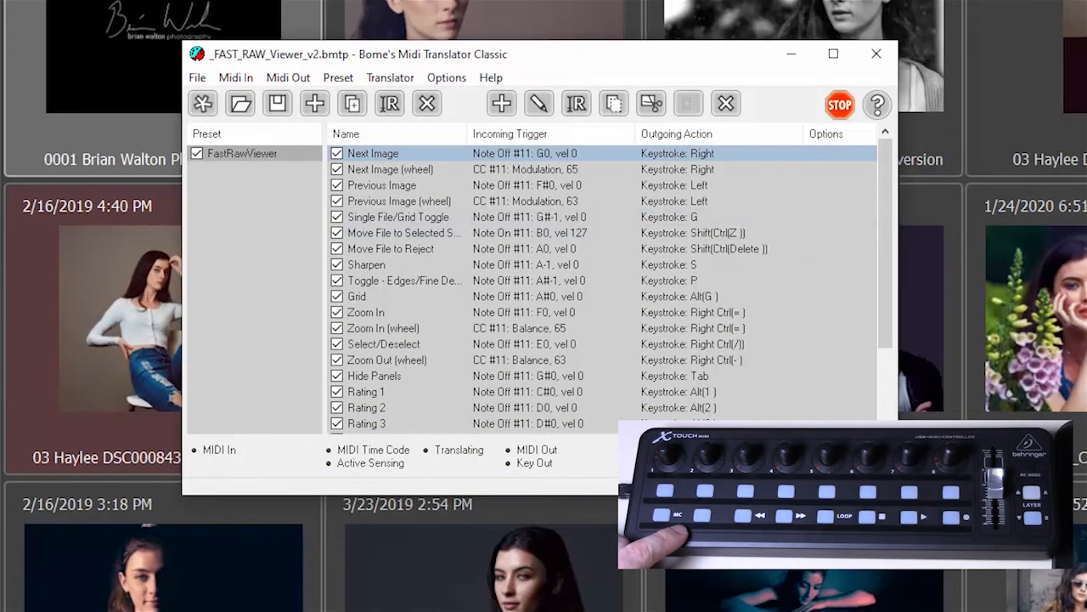
mouse_move(219, 53)
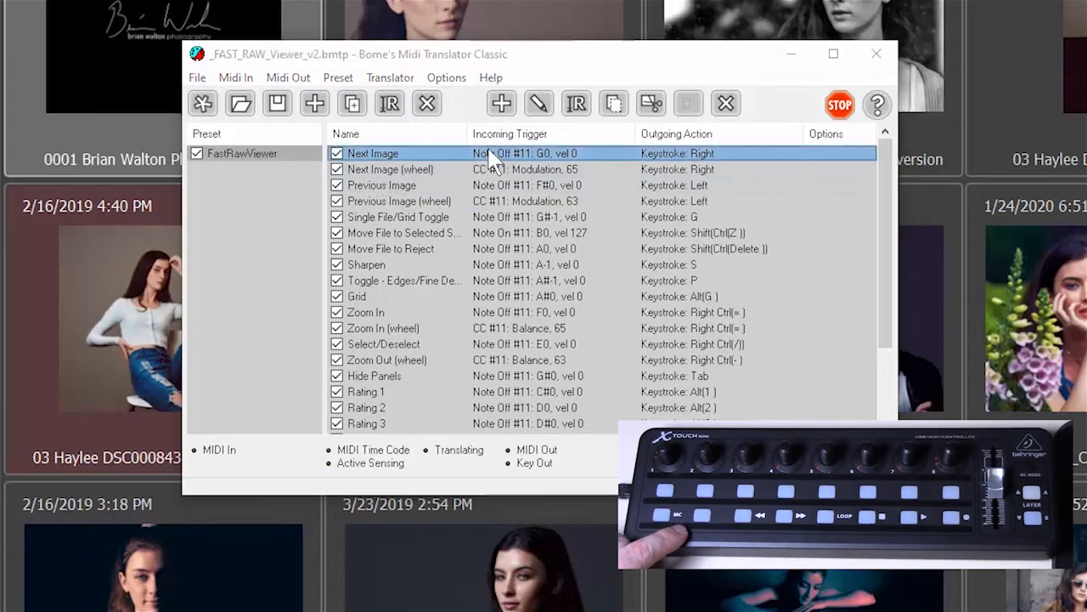
Review the Next Image translator's MIDI trigger and outgoing keystroke in Bome's, then dismiss it unchanged
double_click(372, 152)
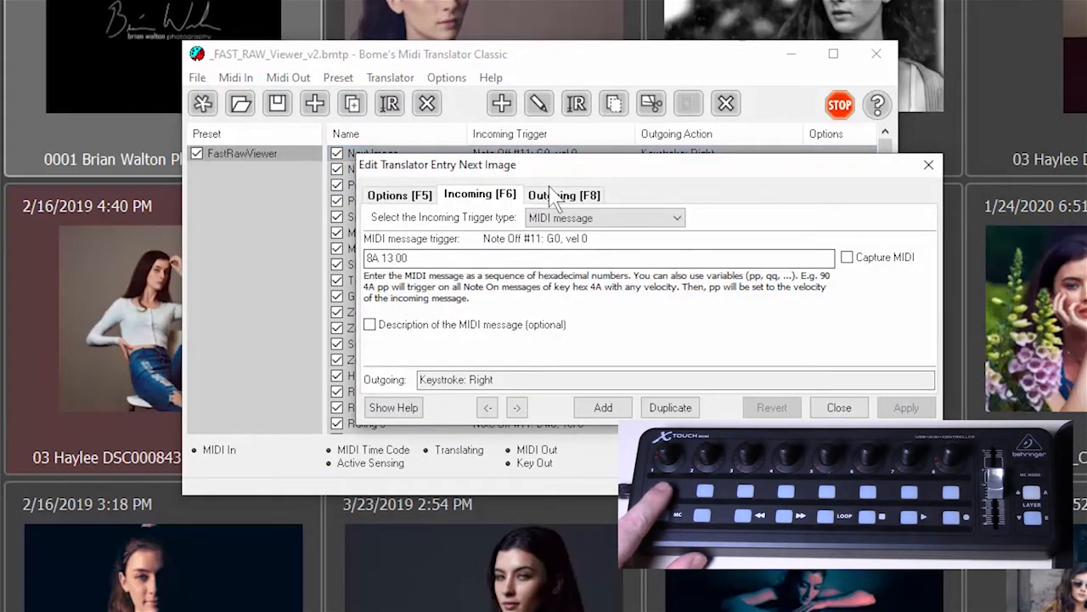
left_click(564, 193)
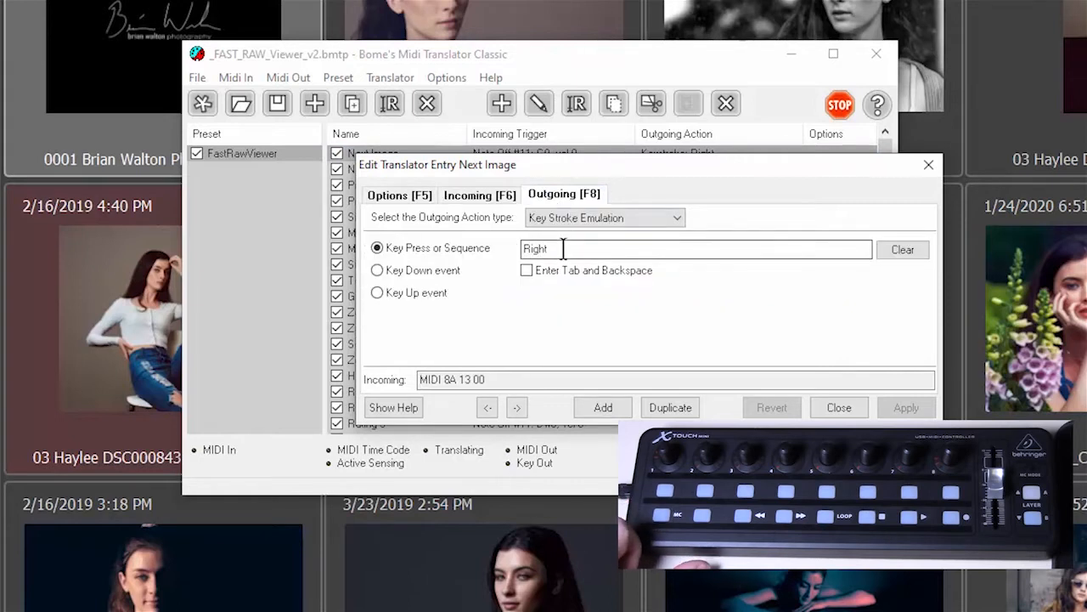
left_click(479, 194)
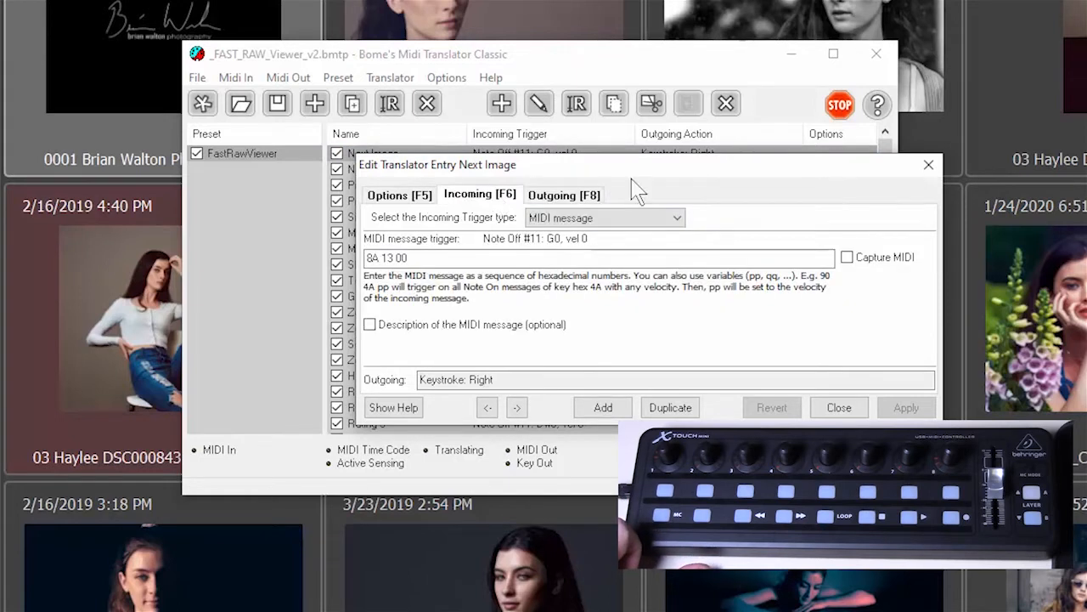
left_click(839, 408)
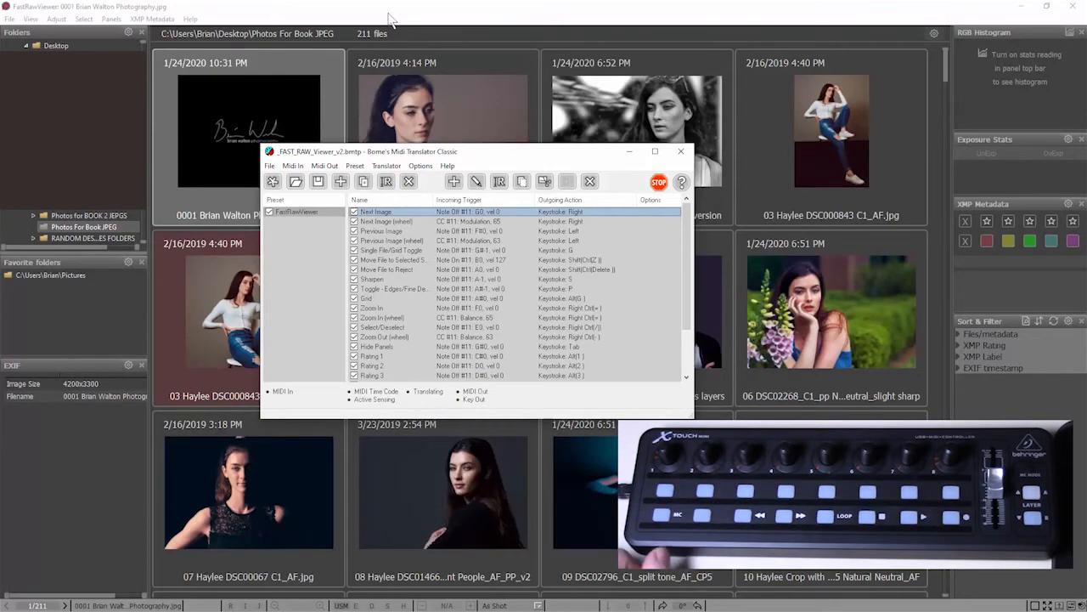
Review FastRawViewer's Folder Handling and XMP Rating keyboard shortcuts and leave them unchanged
left_click(10, 19)
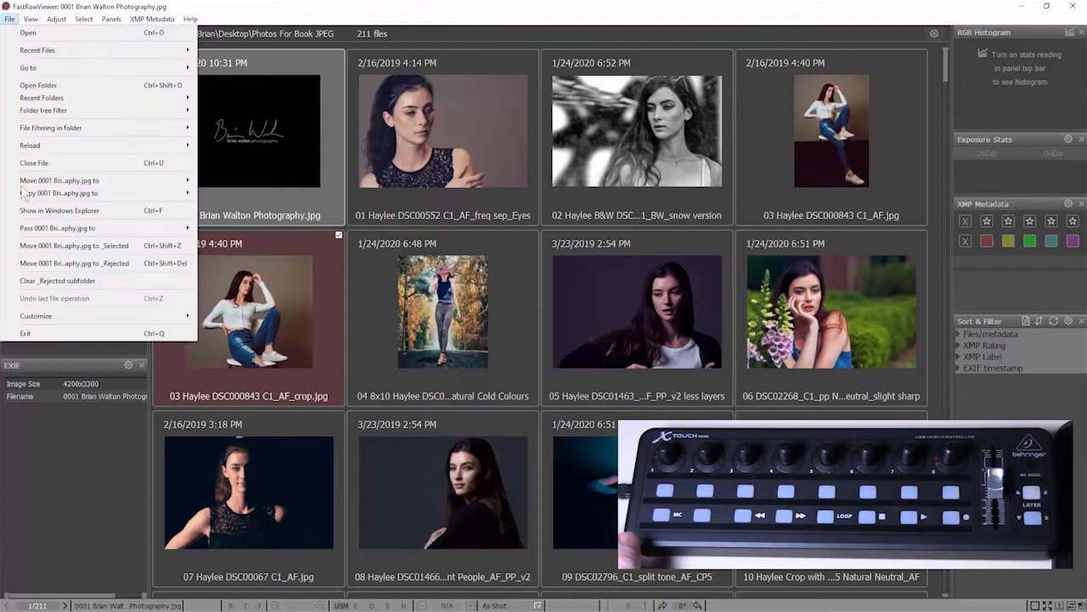
mouse_move(68, 299)
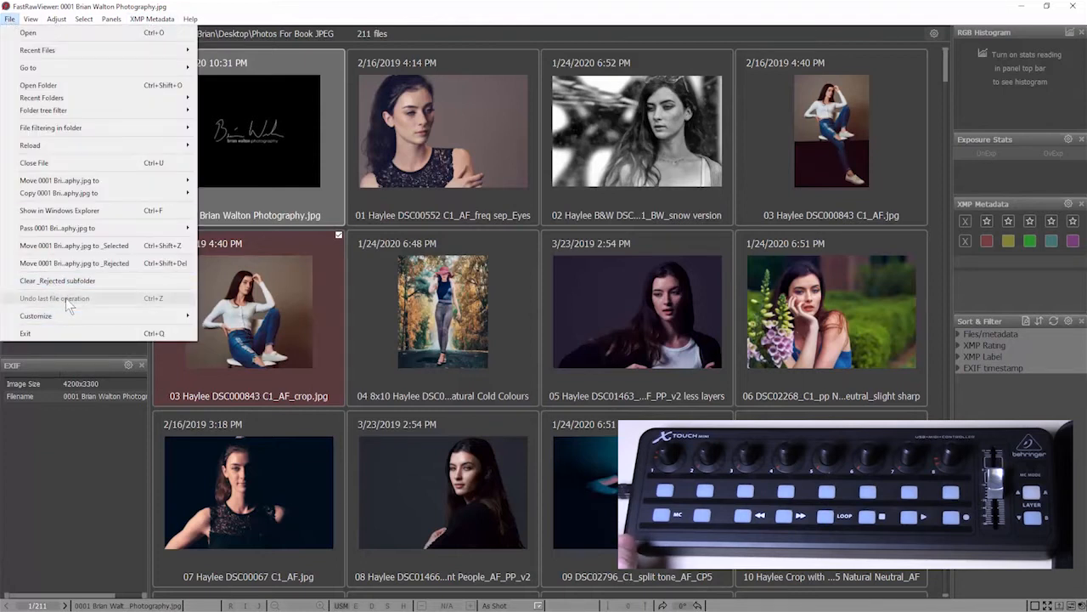
mouse_move(34, 315)
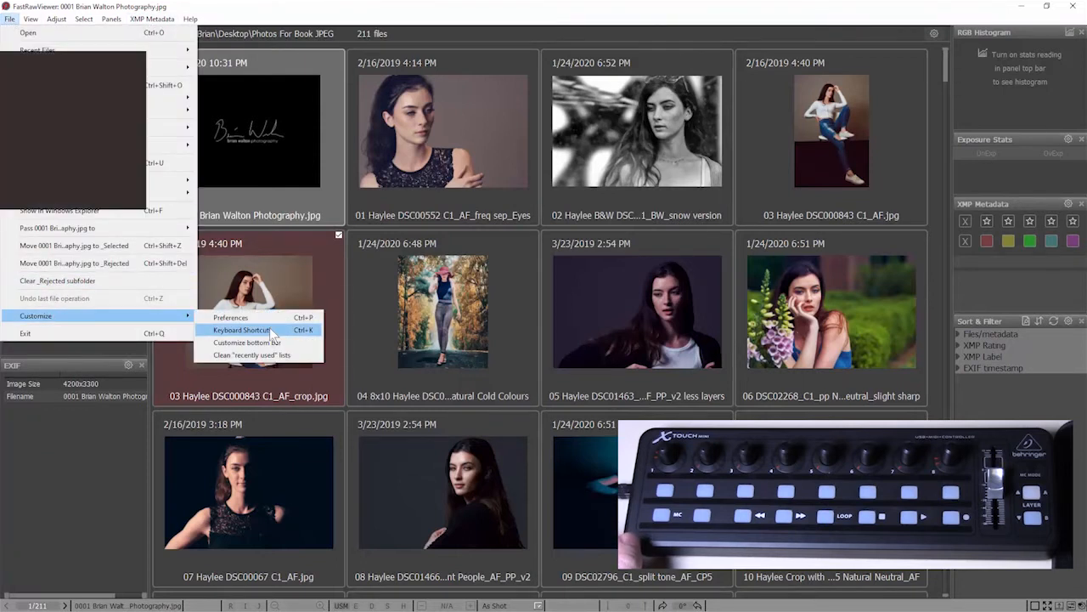
left_click(241, 330)
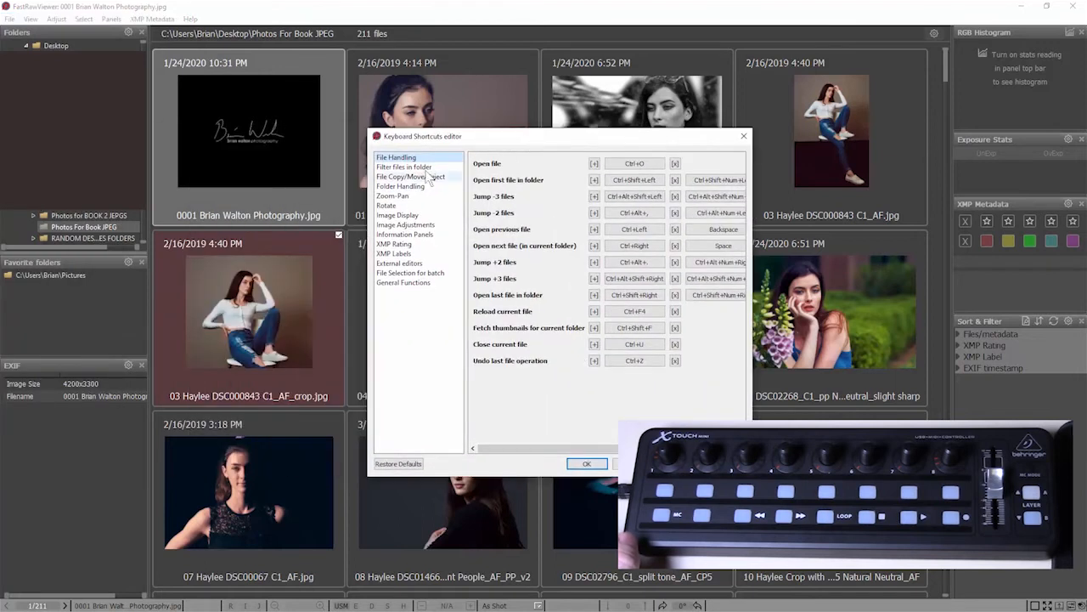
left_click(401, 185)
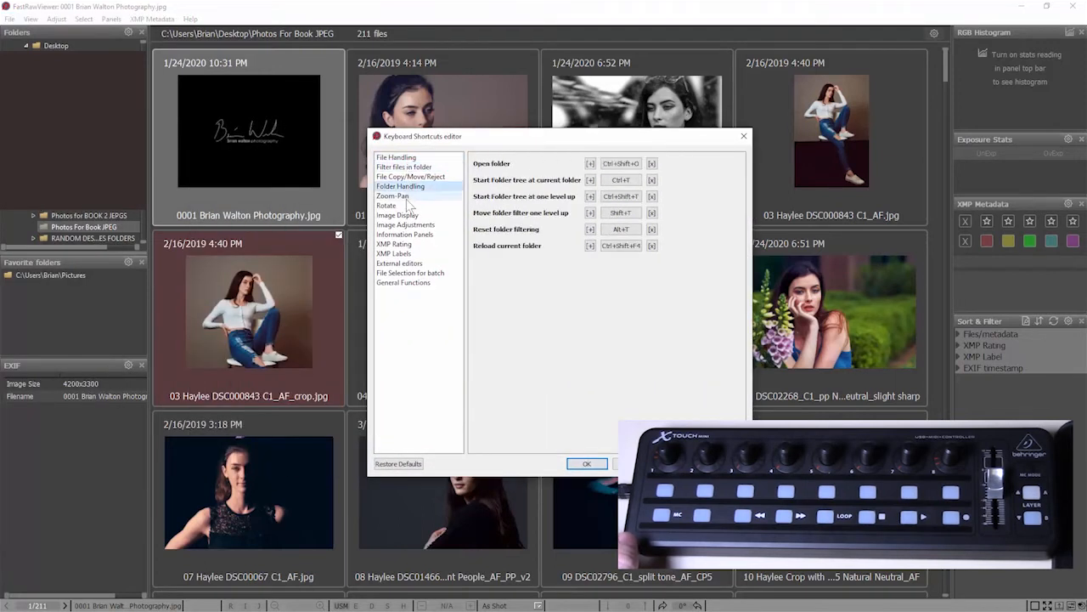
left_click(394, 244)
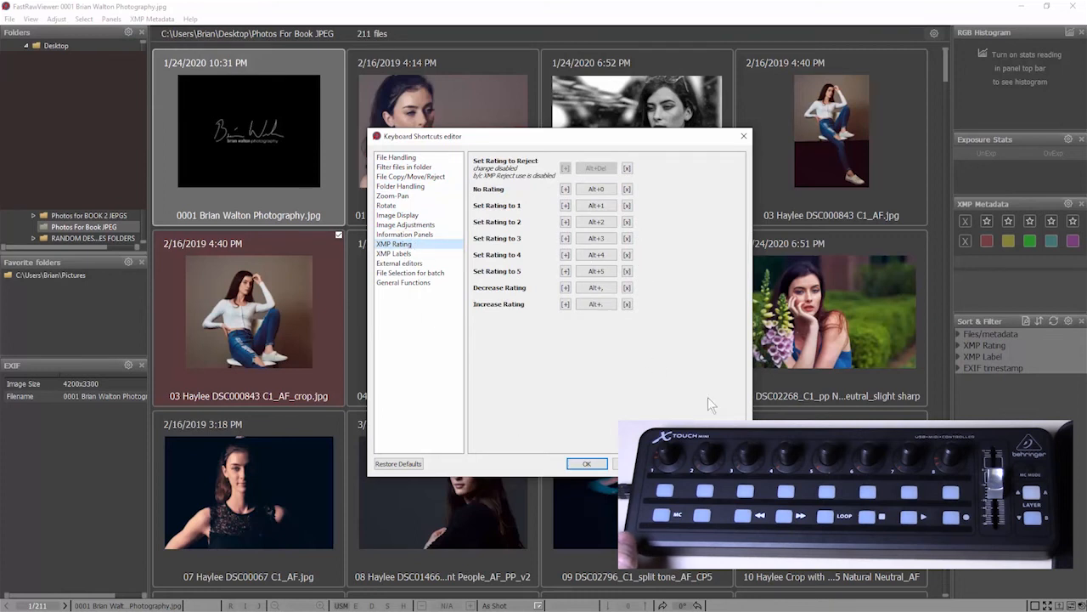
left_click(586, 462)
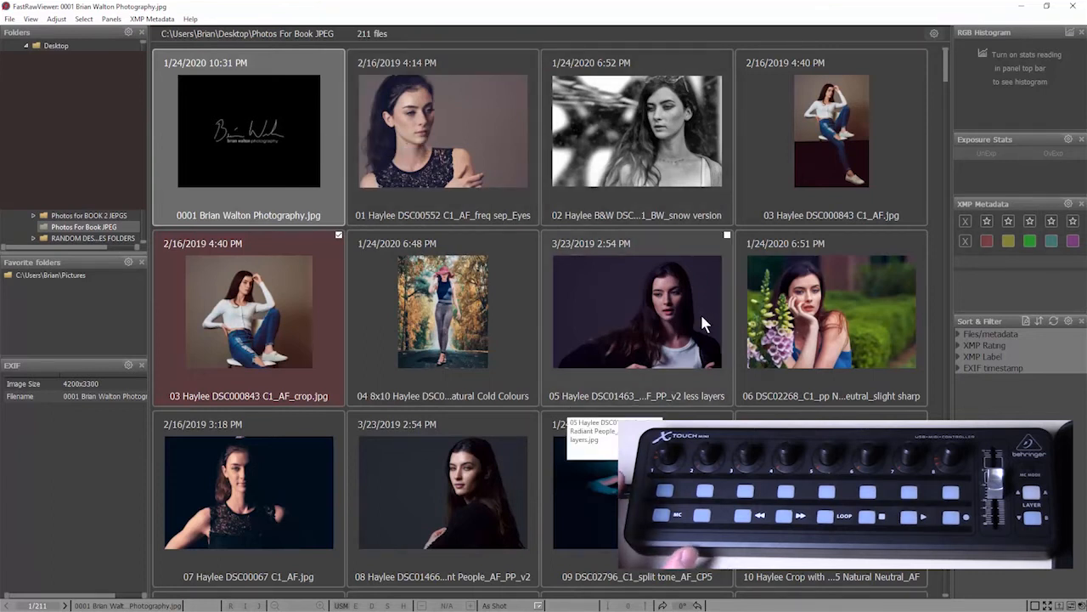
mouse_move(642, 374)
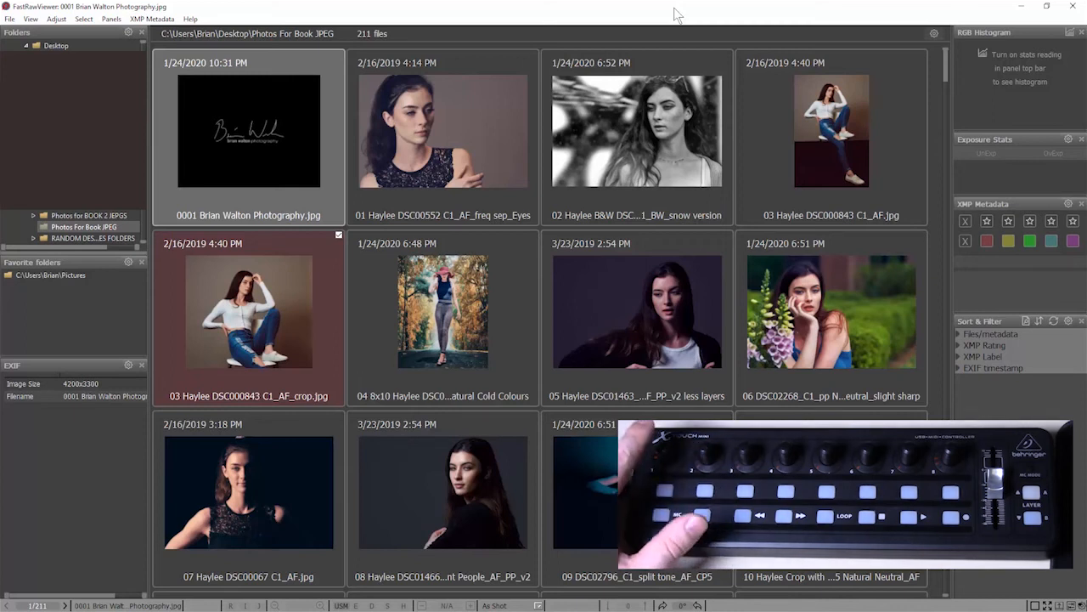
left_click(635, 131)
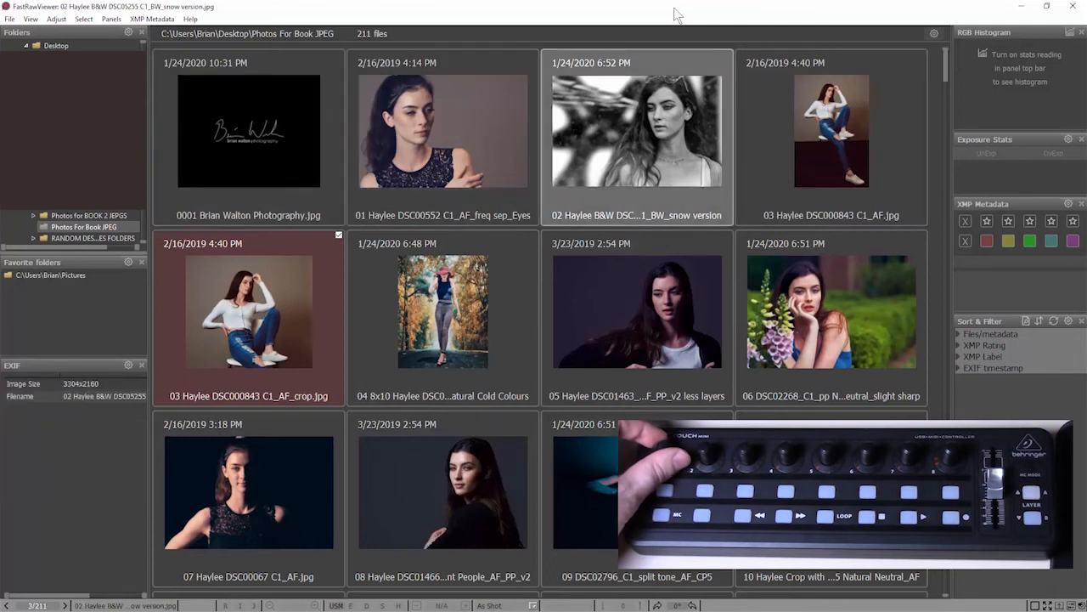
left_click(248, 131)
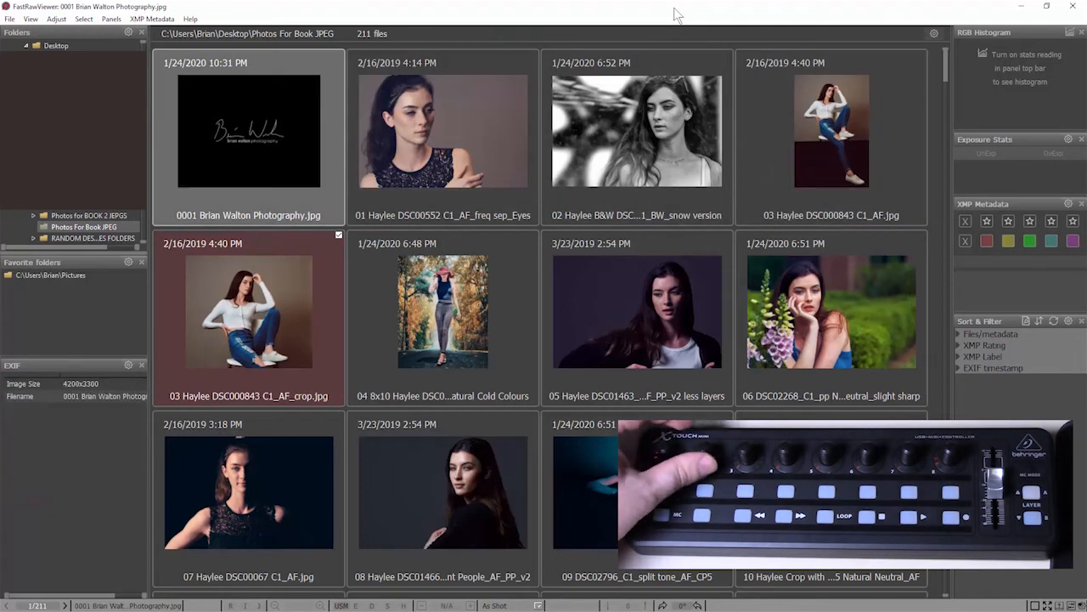
left_click(637, 310)
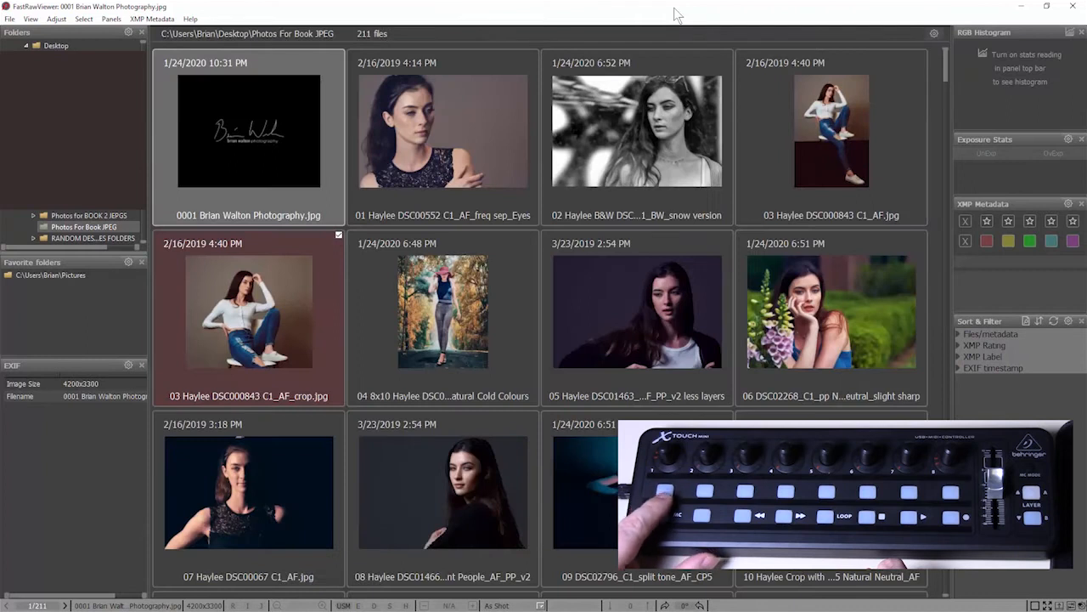
double_click(248, 129)
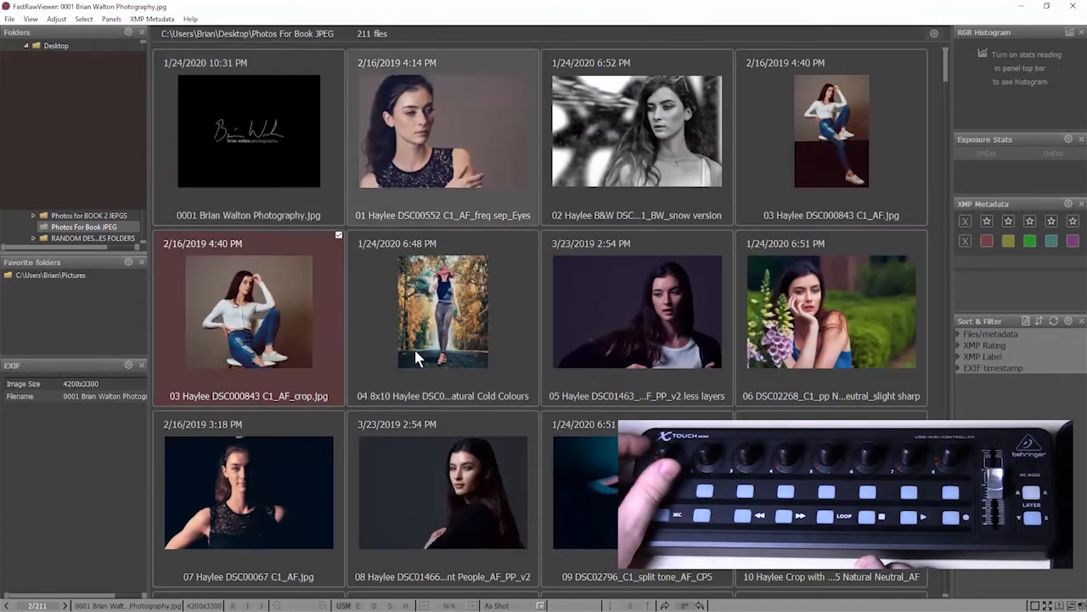
double_click(441, 129)
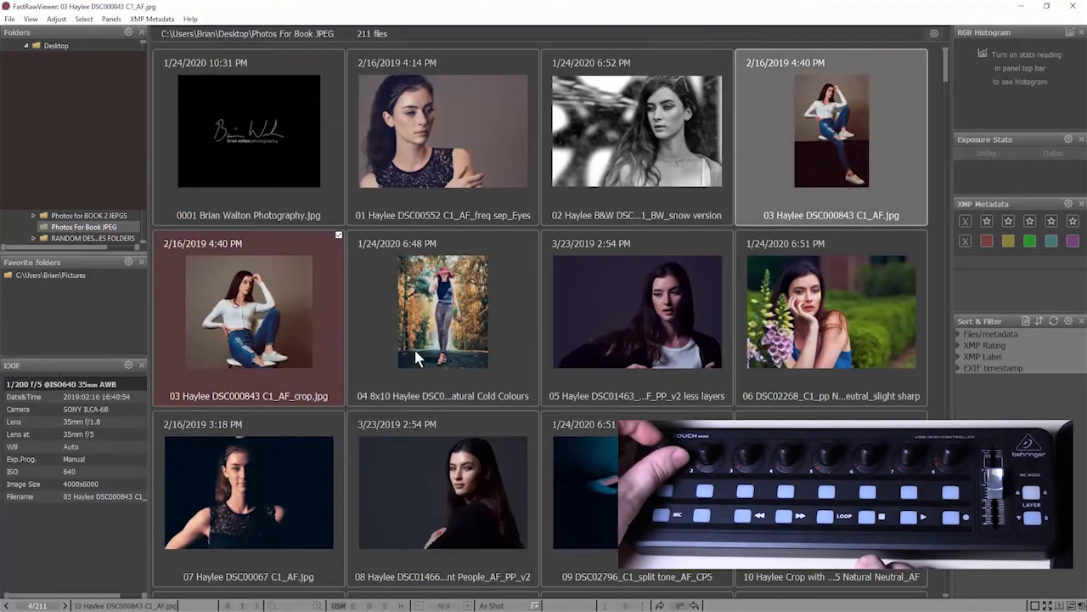
Add two more thumbnails to the selection so four photos are selected together
left_click(248, 129)
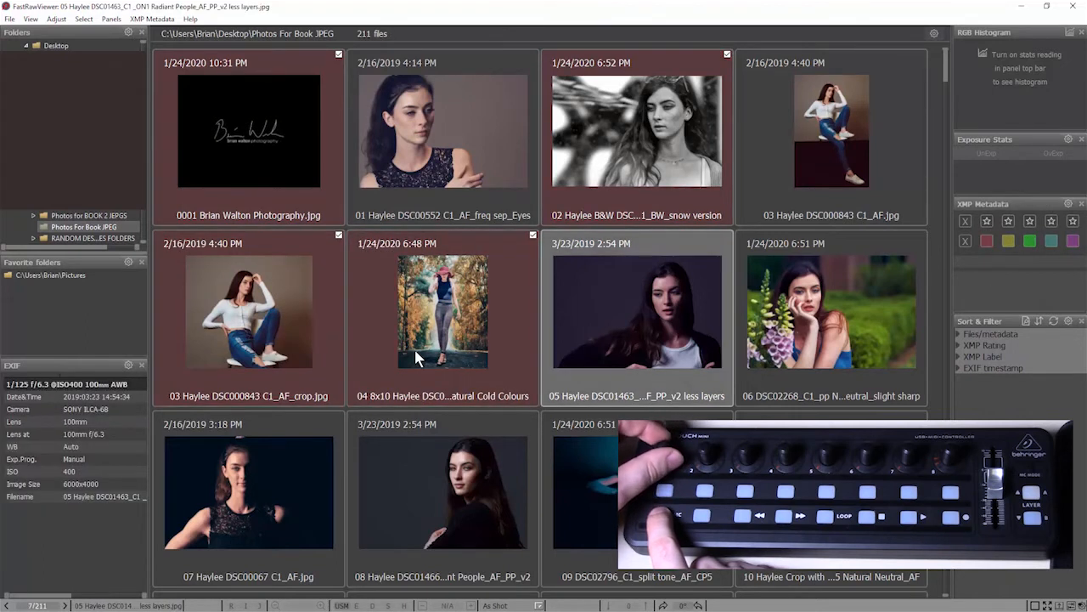
left_click(635, 310)
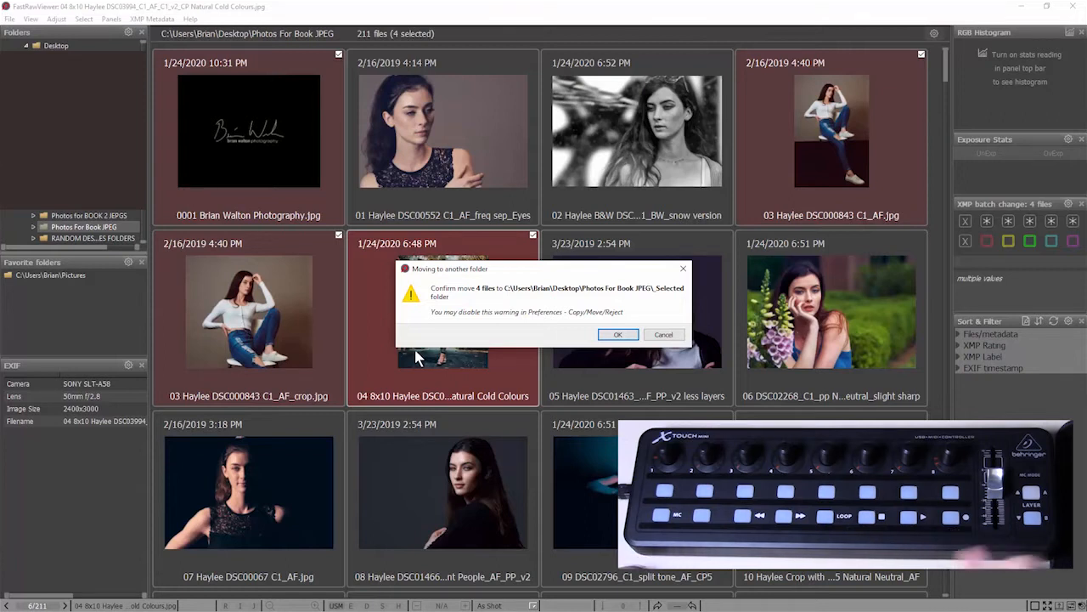
mouse_move(615, 299)
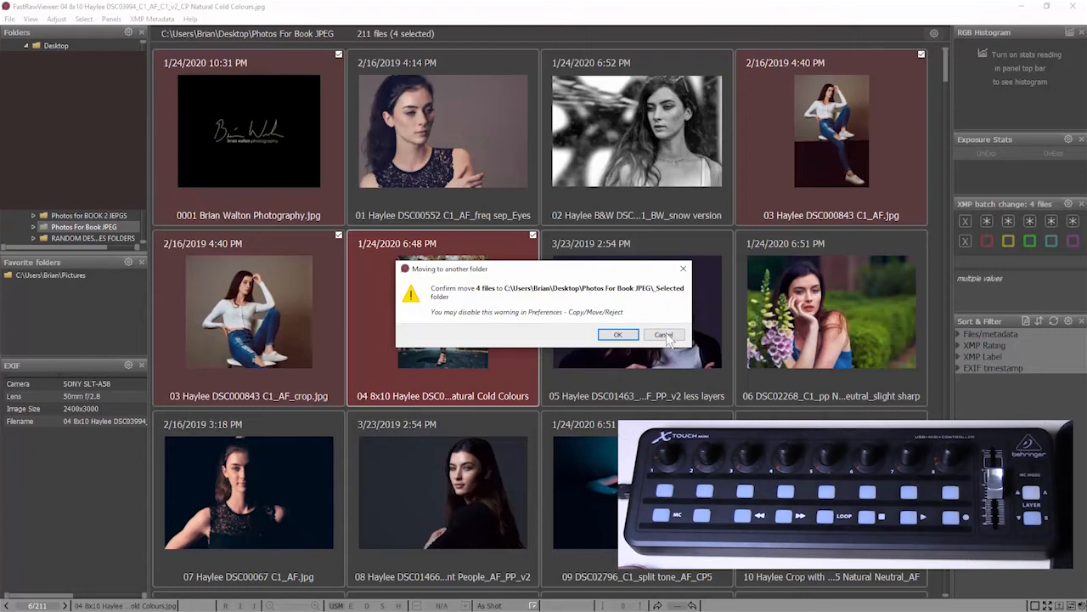
Cancel the move-to-Selected and move-to-Rejected confirmations so all 211 files stay put
left_click(663, 333)
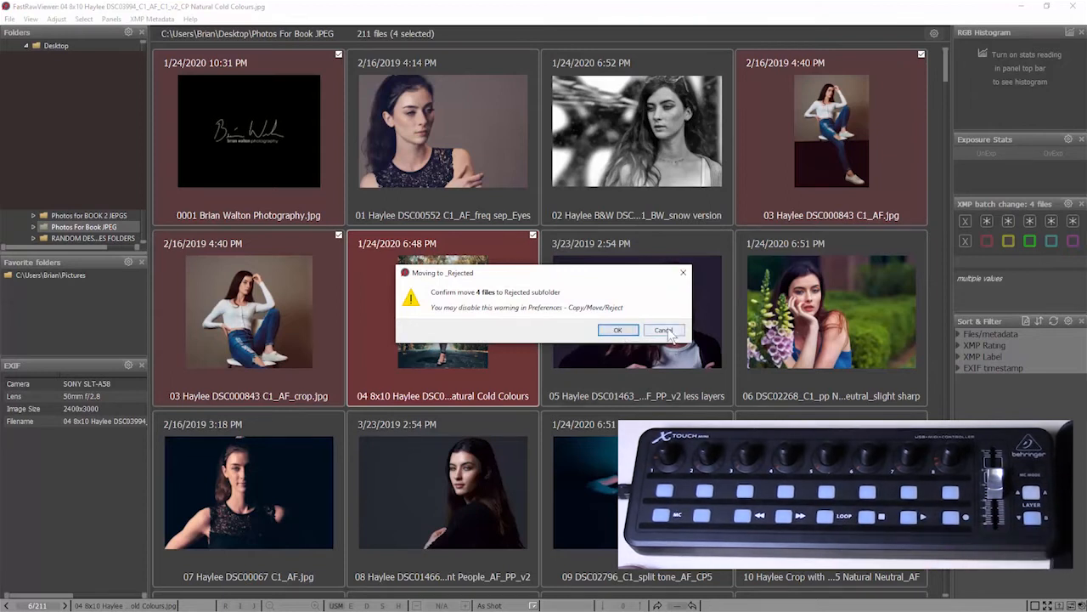
left_click(663, 329)
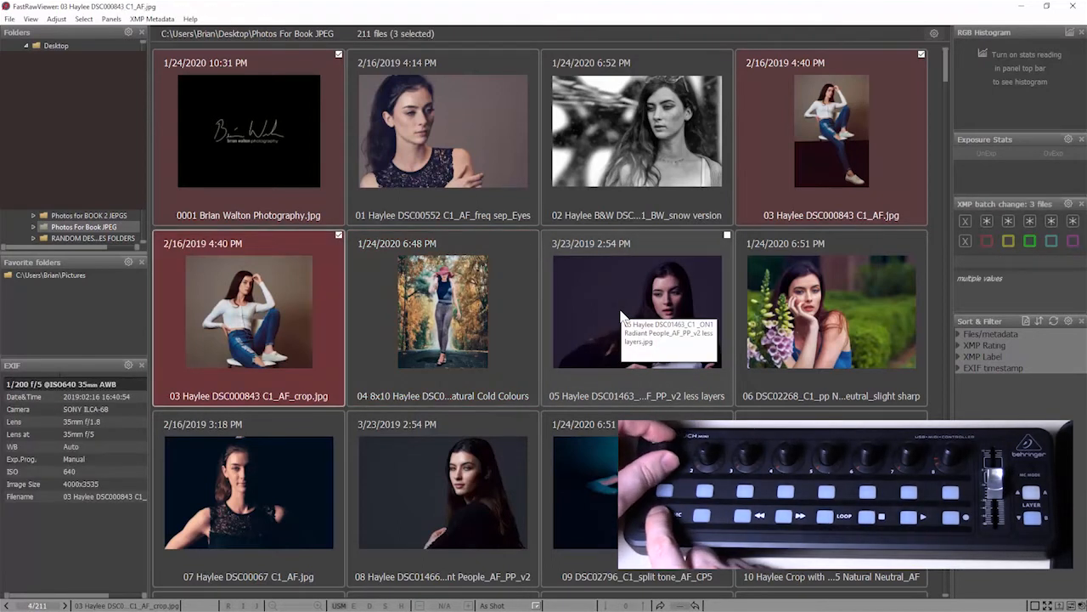
Clear the multi-photo selection and page the grid down to the next thumbnails
left_click(248, 133)
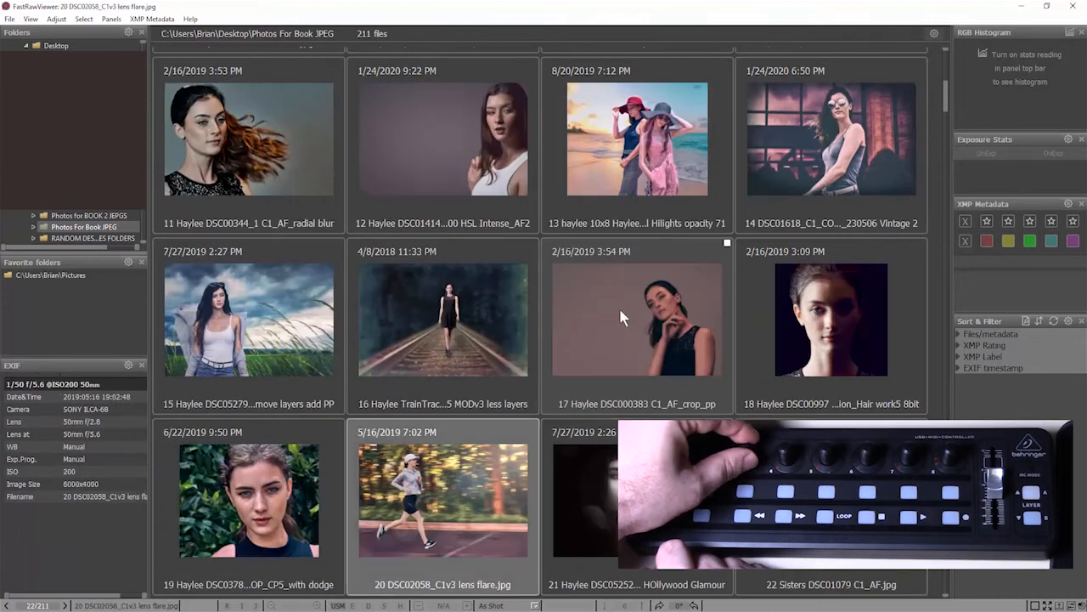
scroll("down", 3)
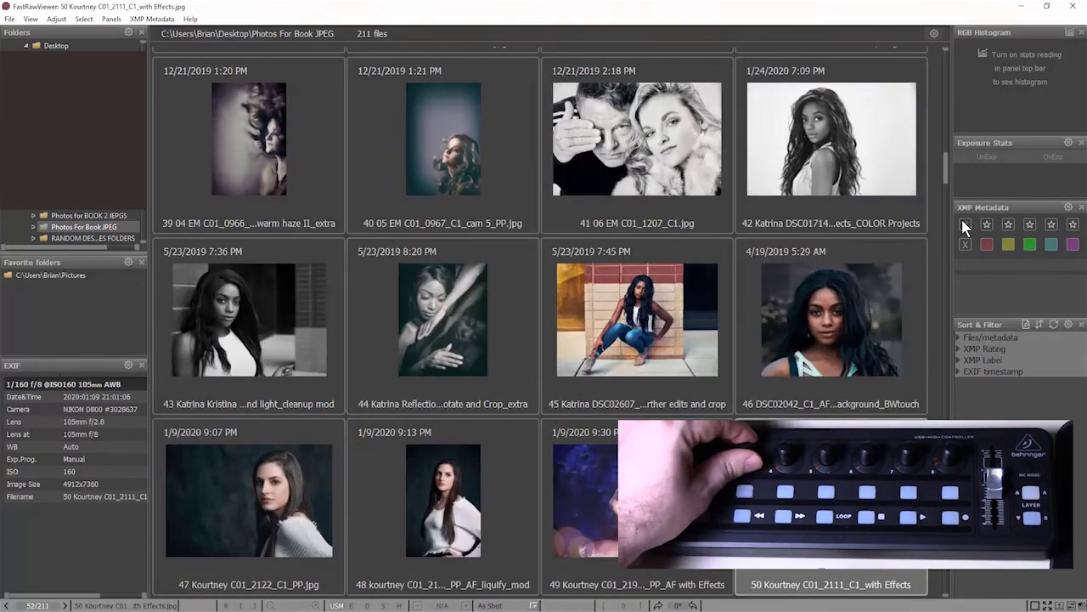
Page the thumbnail grid down to the last page of the 211-file folder
scroll("down", 3)
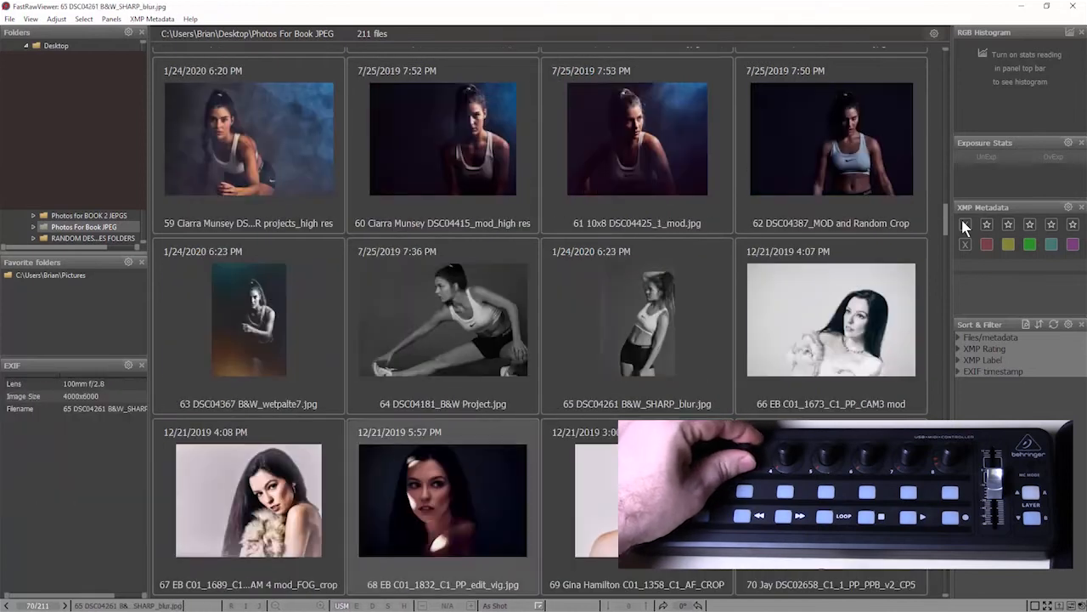
scroll("down", 3)
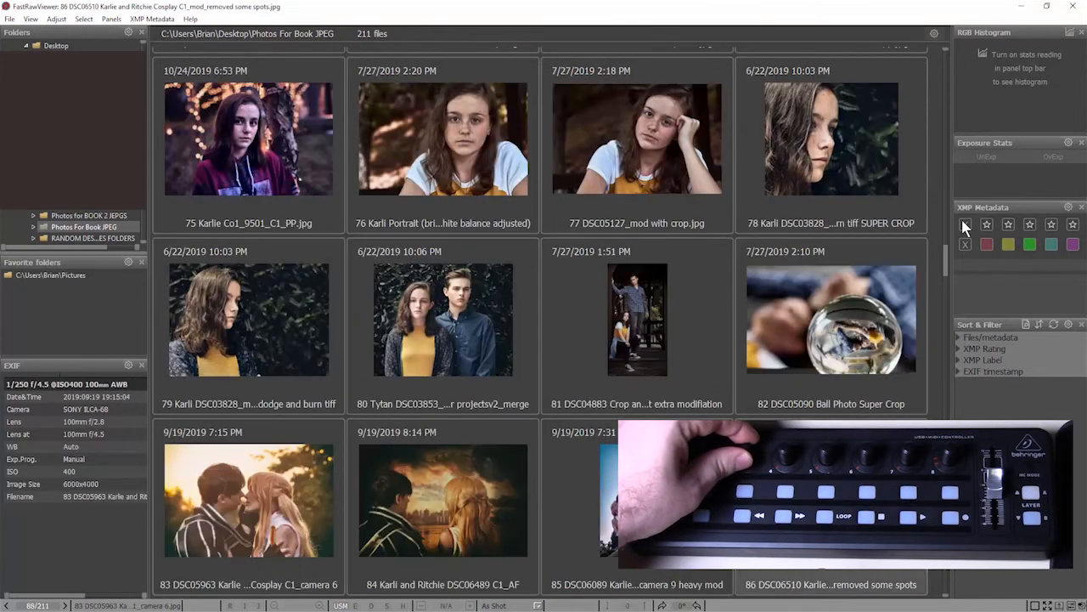
scroll("down", 3)
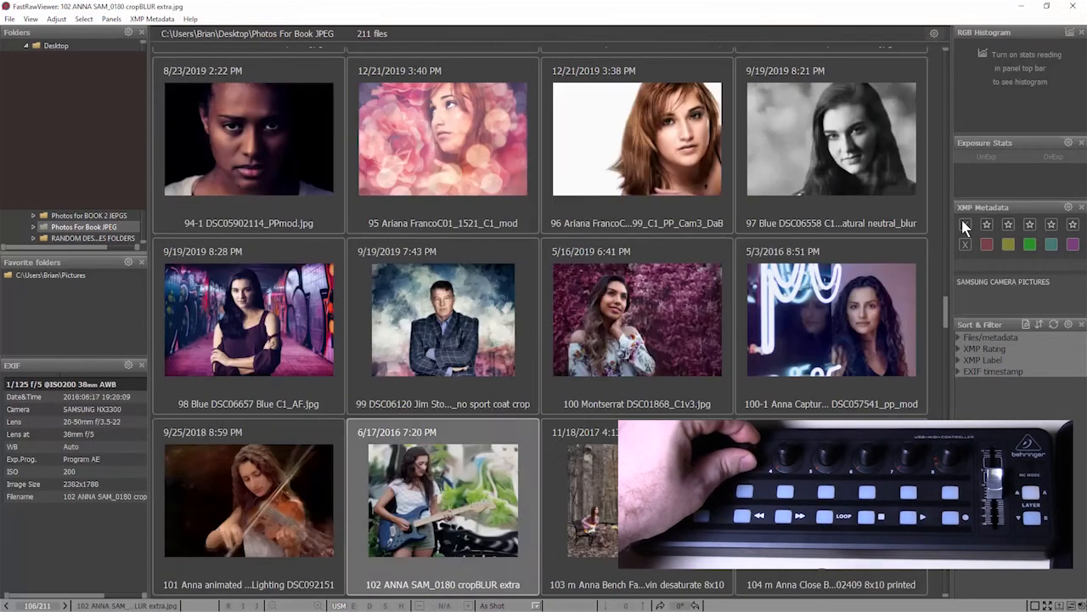
scroll("down", 3)
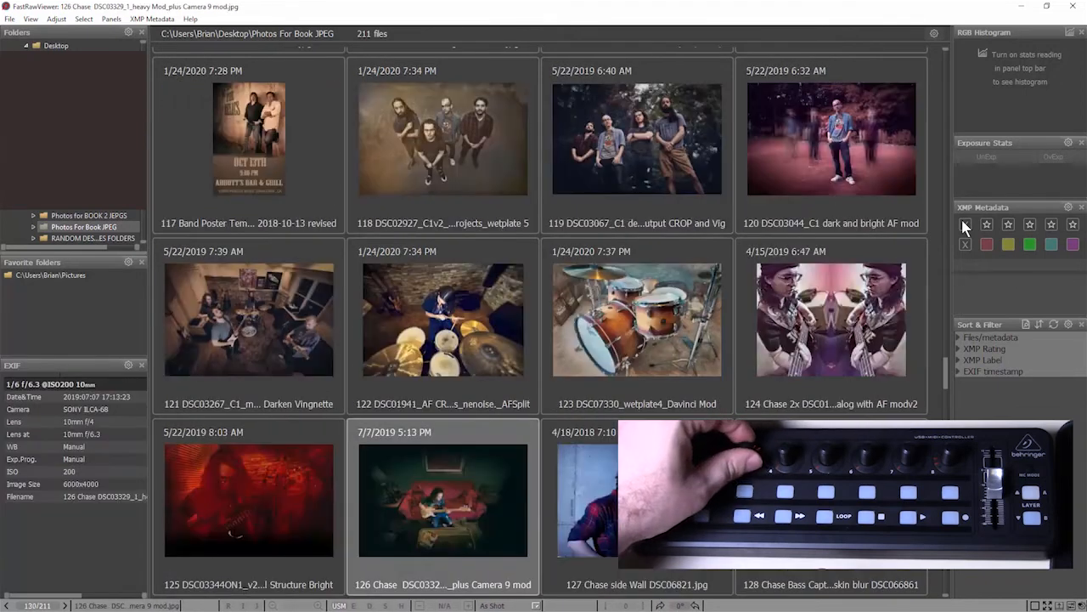
scroll("down", 3)
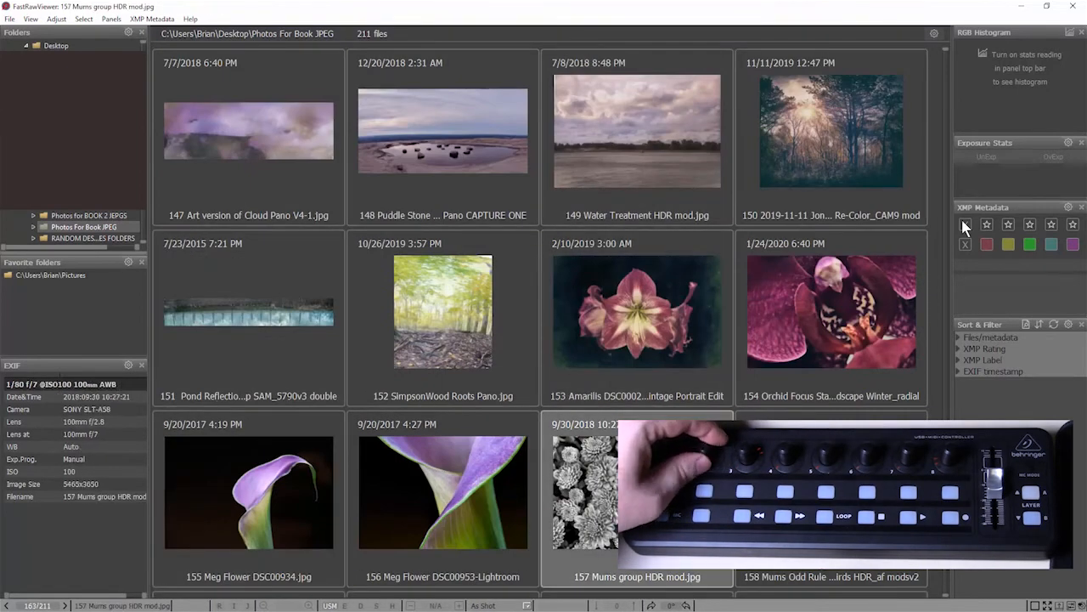
scroll("down", 3)
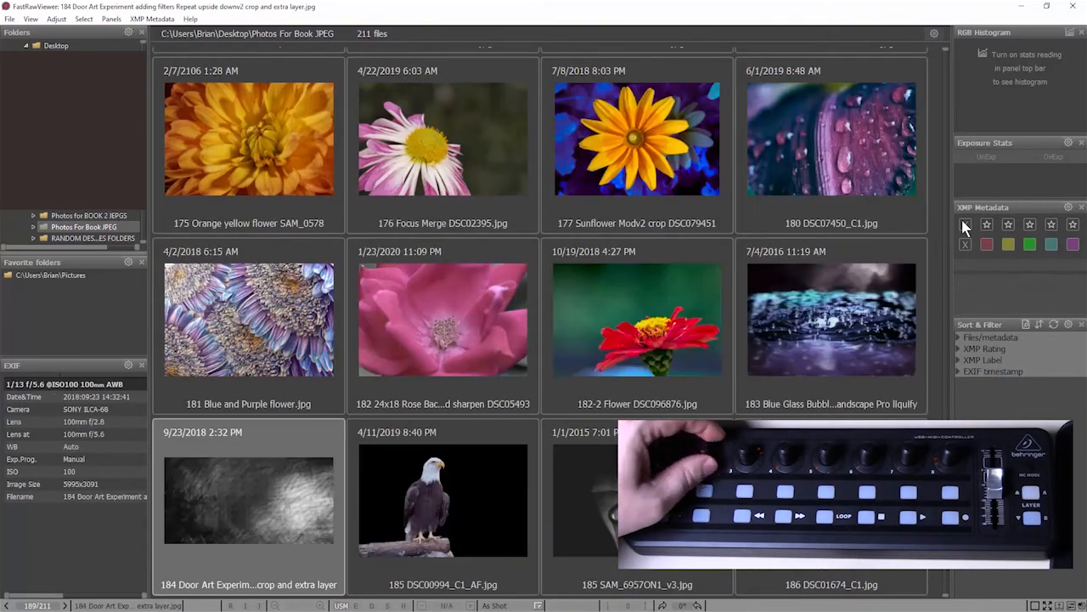
scroll("down", 3)
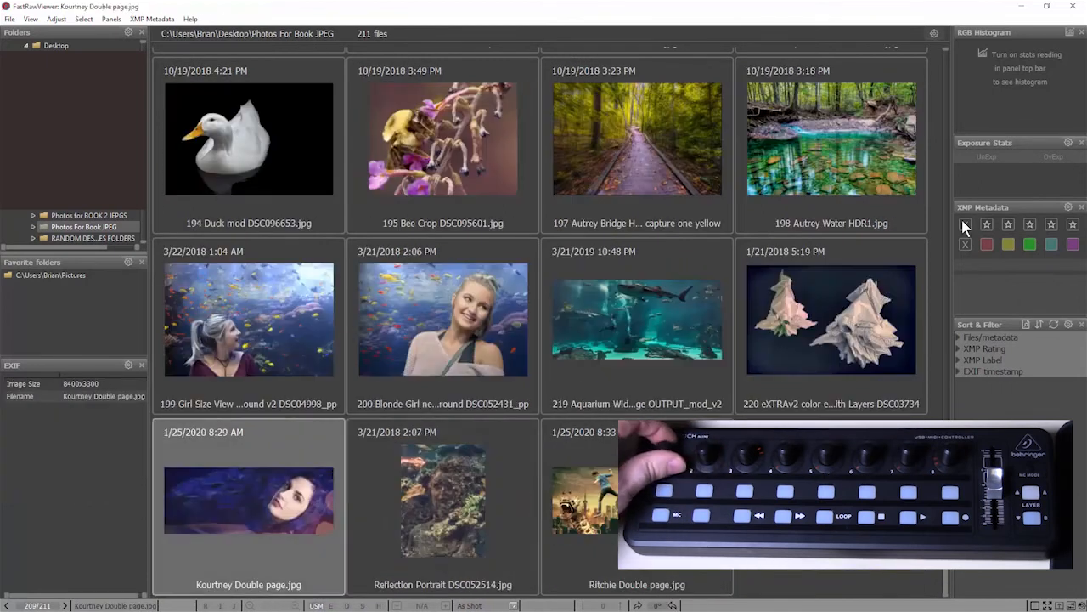
Make the turquoise water photo 198 current, then the duck photo 194
left_click(830, 139)
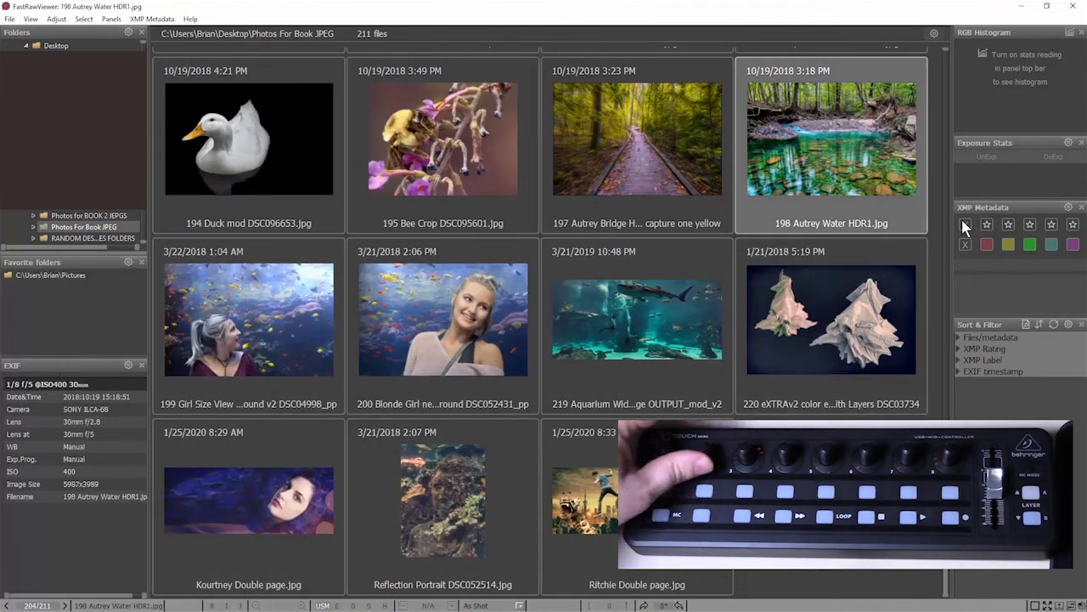
left_click(248, 139)
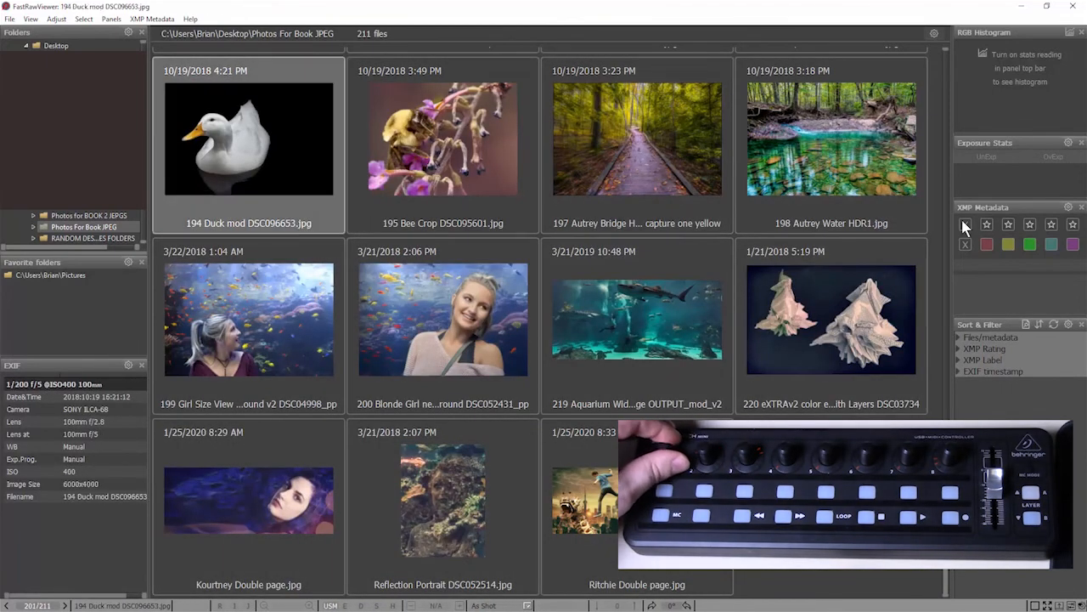